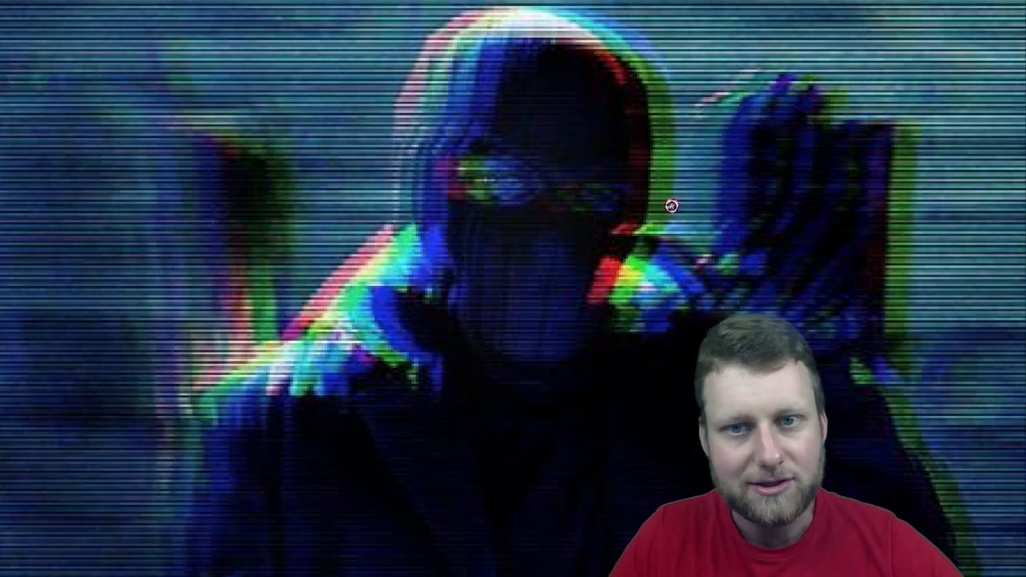
{"action": "mouse_move", "coordinate": [432, 338]}
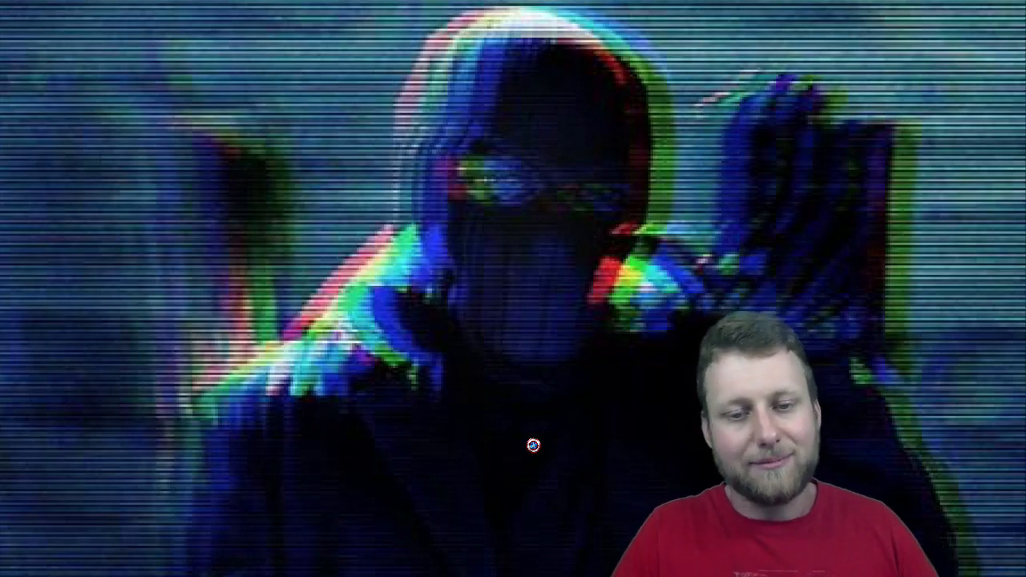
{"action": "mouse_move", "coordinate": [423, 325]}
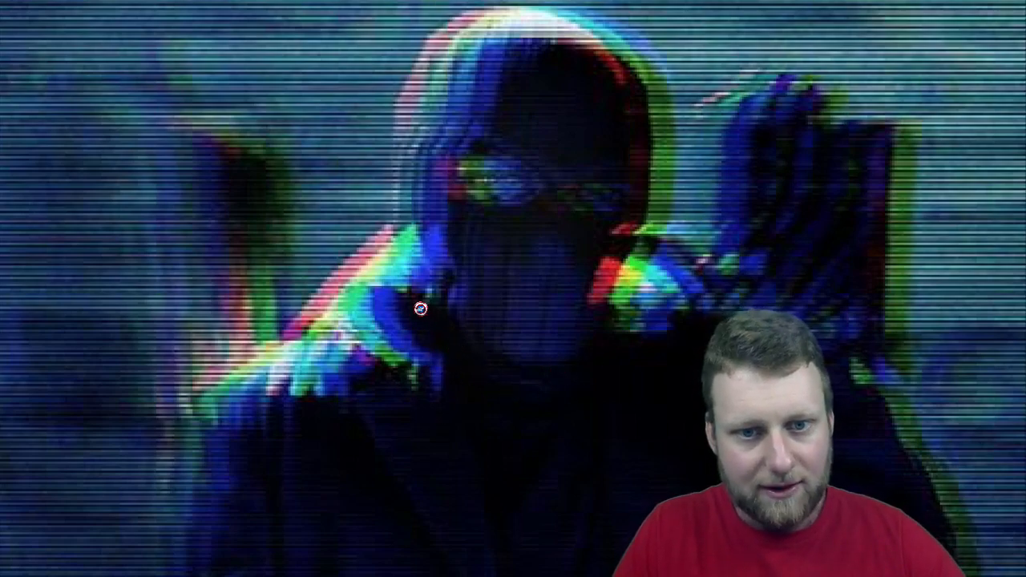
{"action": "mouse_move", "coordinate": [618, 55]}
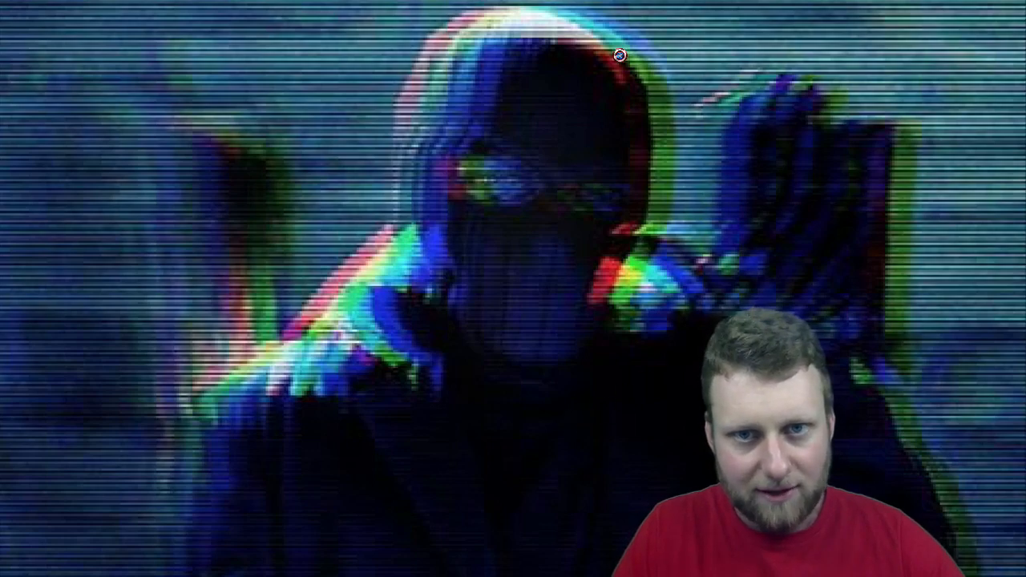